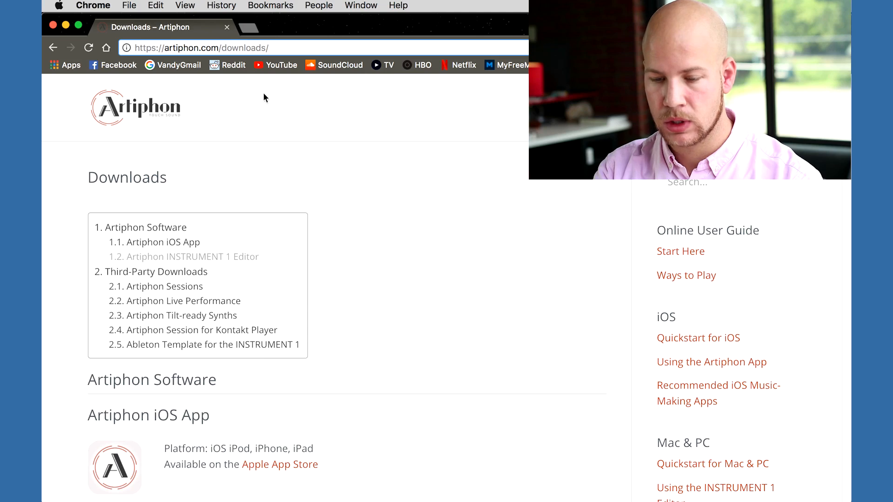
mouse_move(236, 260)
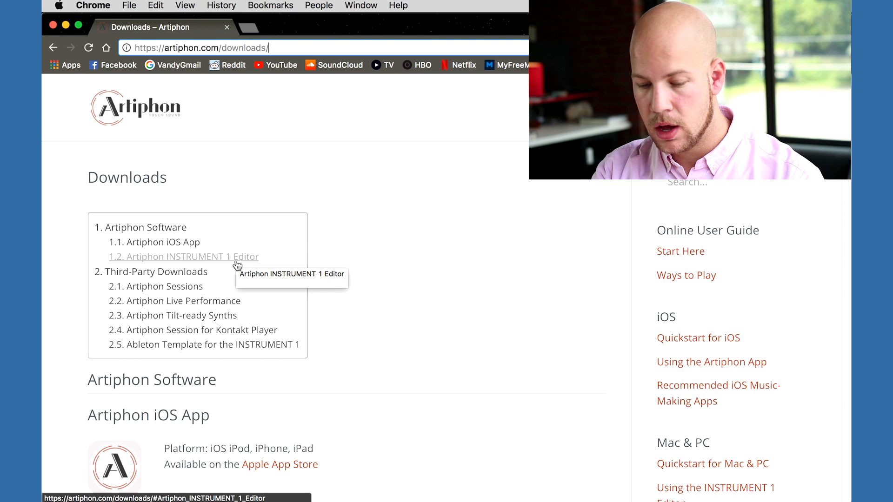
- Go to the Artiphon INSTRUMENT 1 Editor download section in Chrome
click(183, 257)
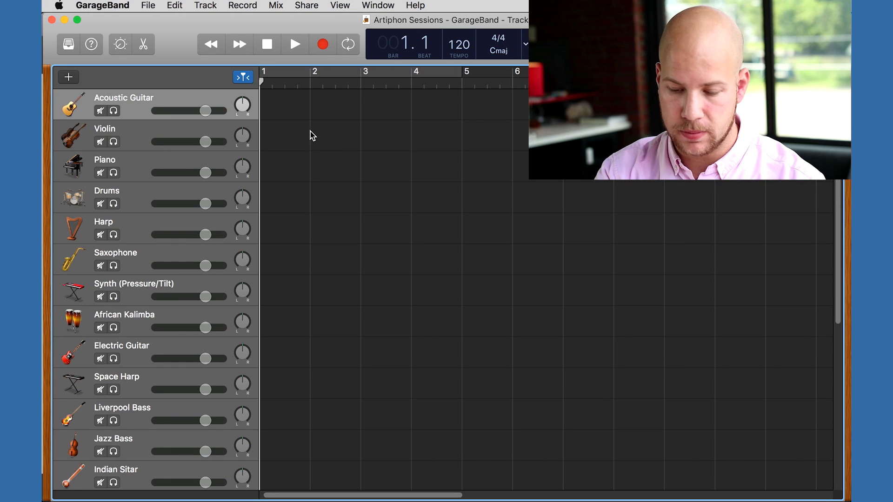
mouse_move(311, 149)
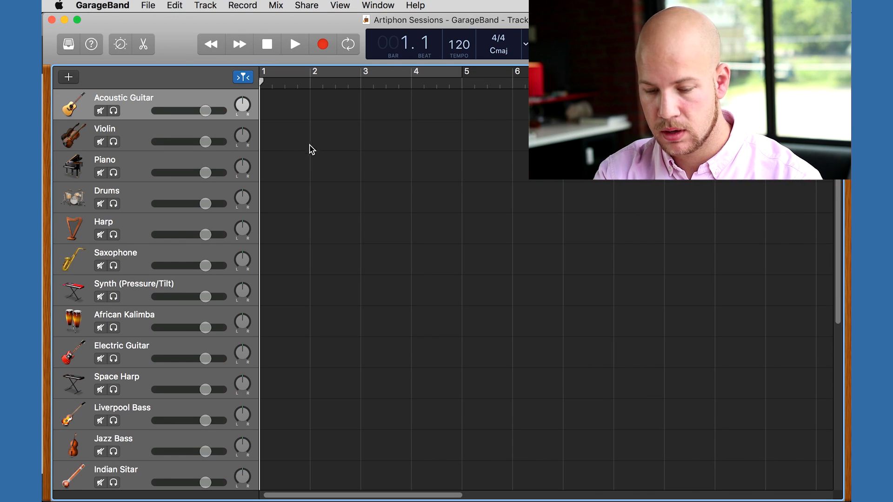
- Review GarageBand Preferences, then bring up the Artiphon INSTRUMENT 1 Editor
click(103, 6)
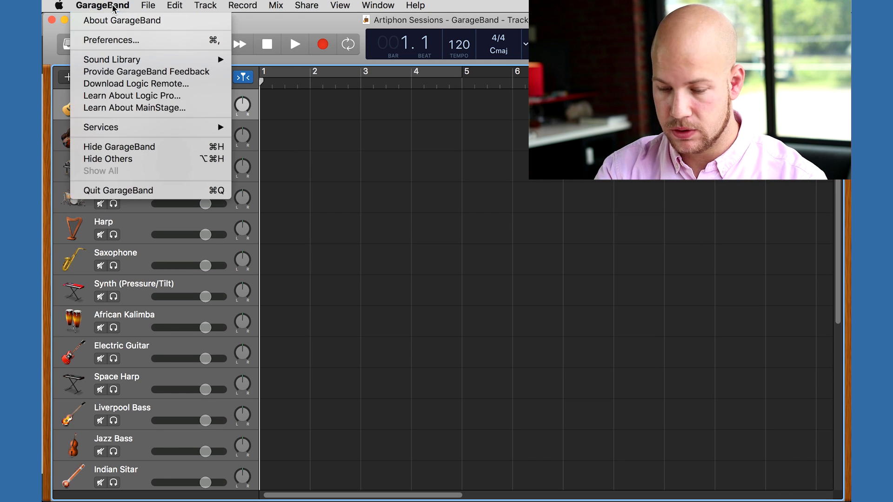
click(112, 40)
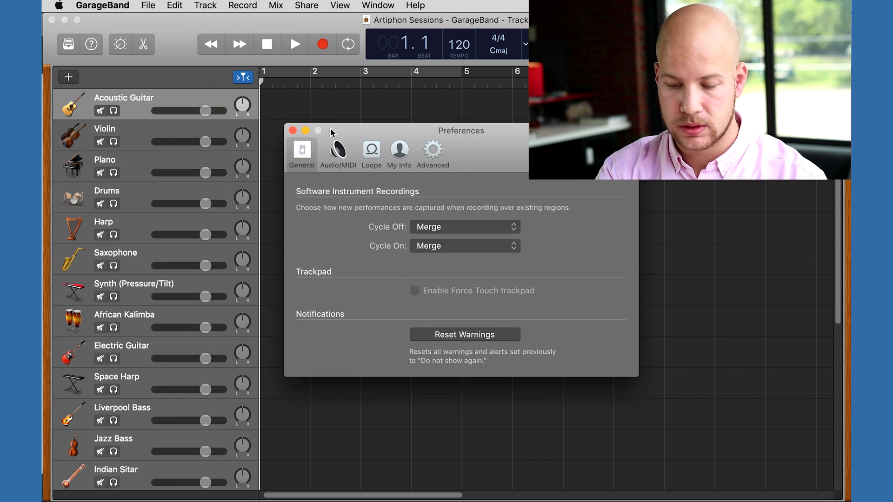
click(338, 149)
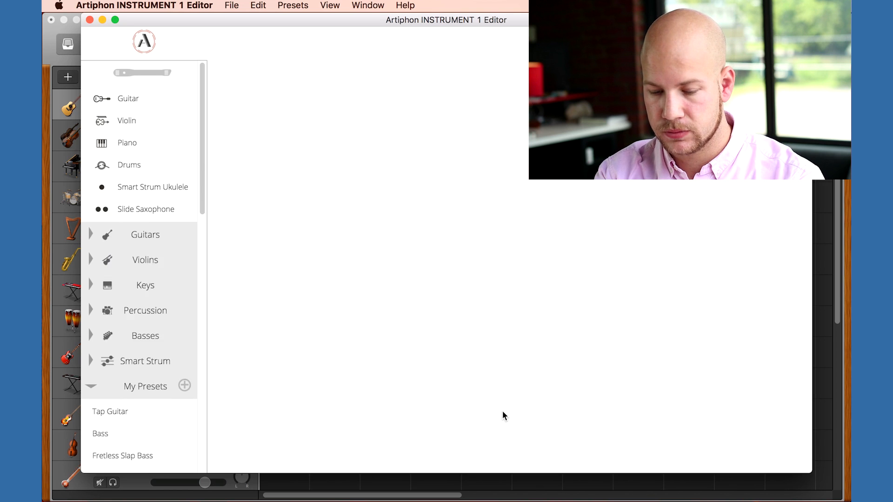
- View the Guitar preset's mode, tuning and strum settings and switch it to PAD mode
click(127, 97)
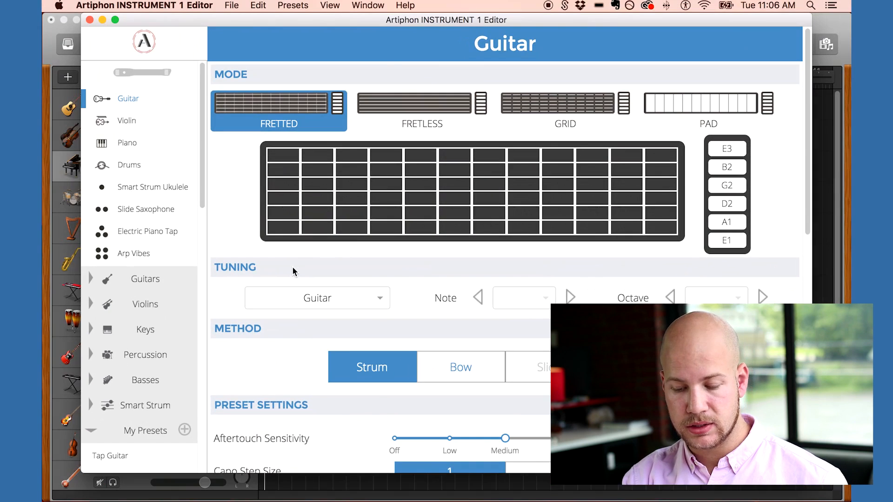
mouse_move(344, 227)
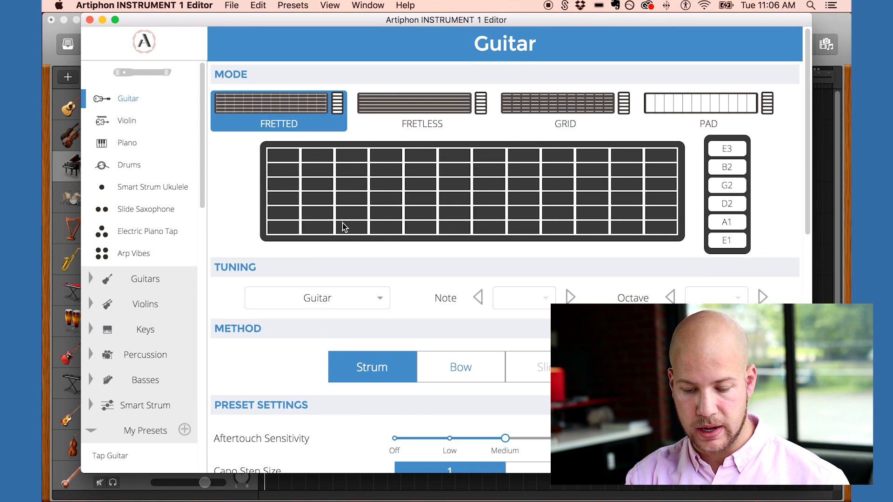
mouse_move(684, 111)
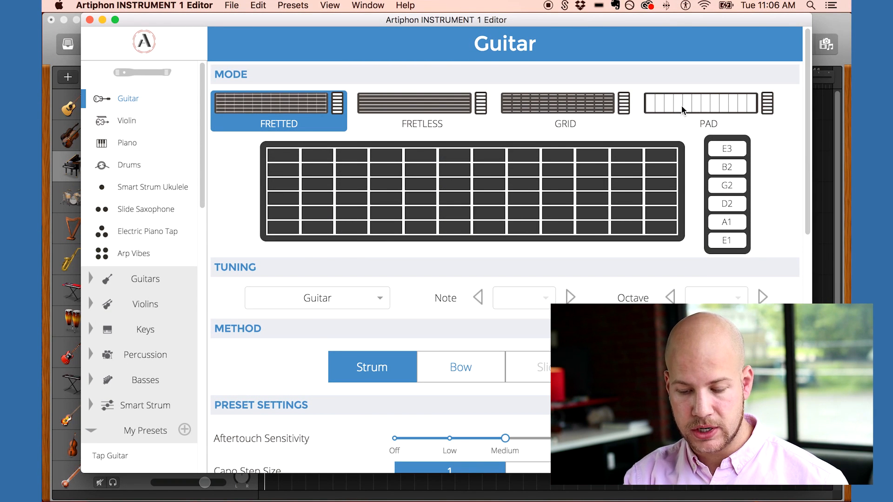
click(707, 110)
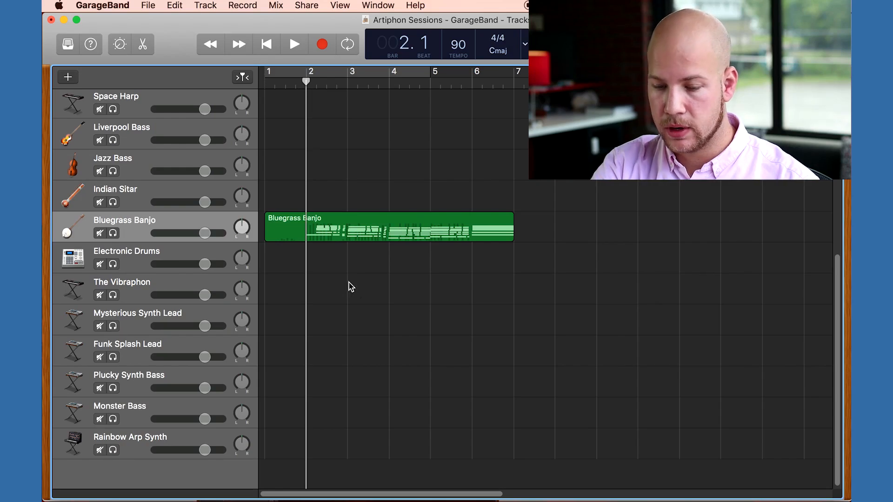
mouse_move(365, 220)
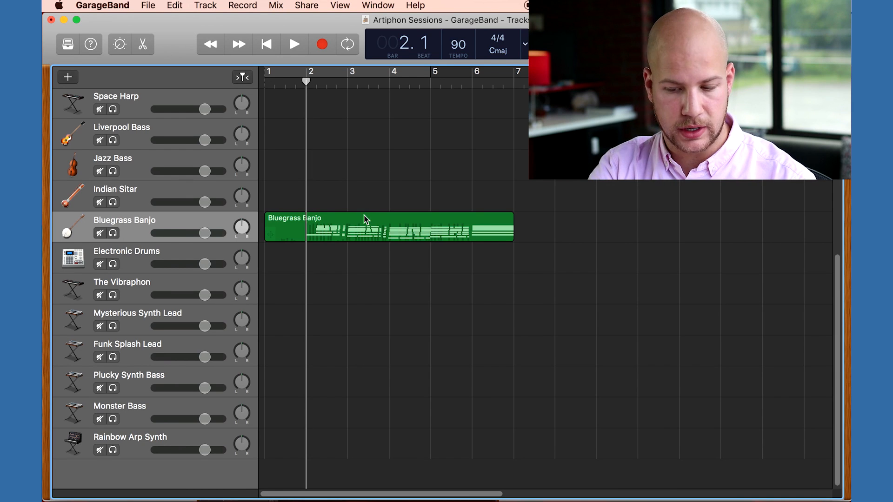
double_click(389, 227)
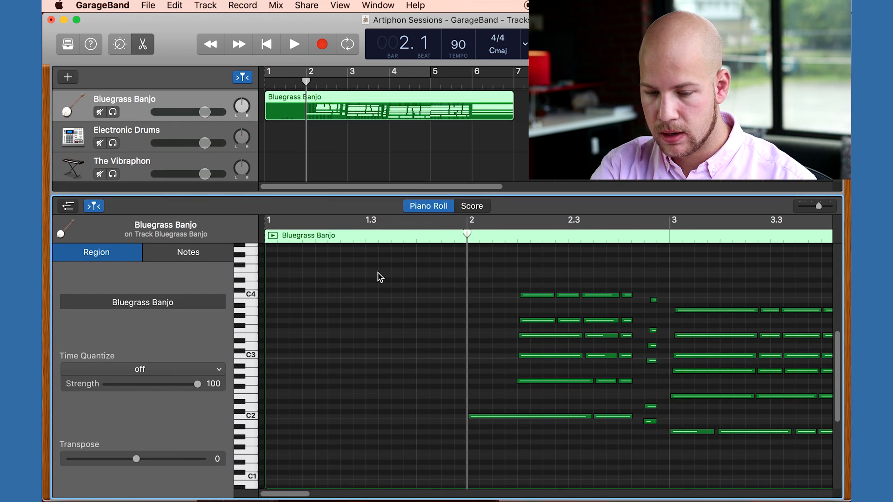
click(294, 44)
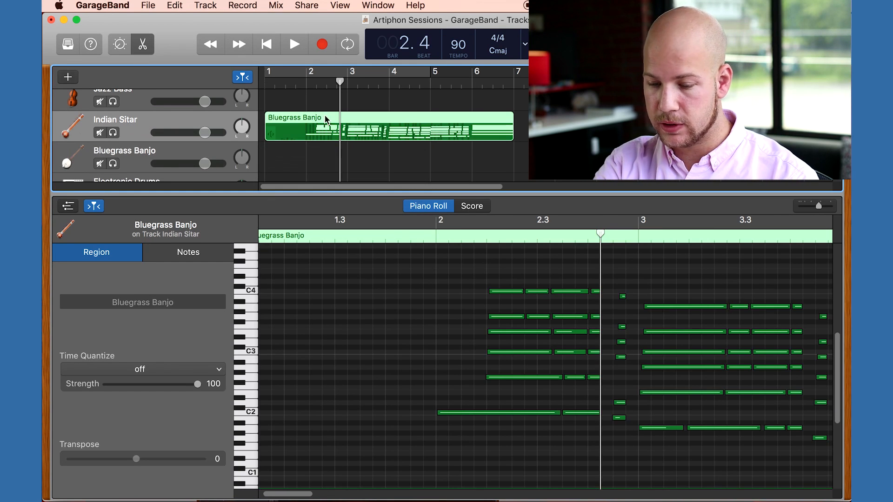
click(294, 45)
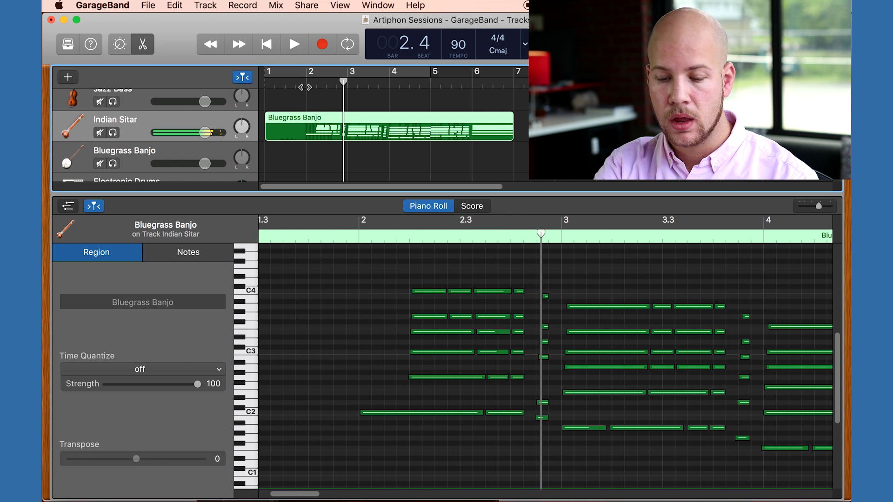
click(174, 6)
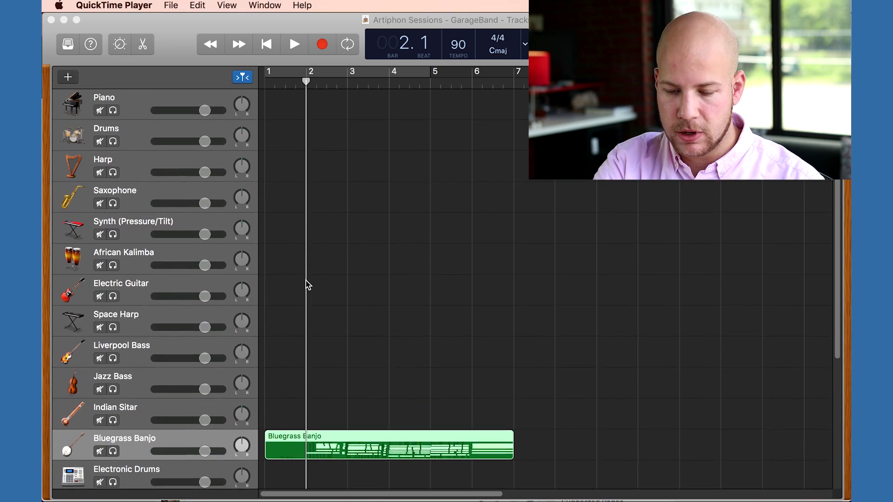
- Bring up the Save dialog for the Artiphon Sessions project
scroll(up, 3)
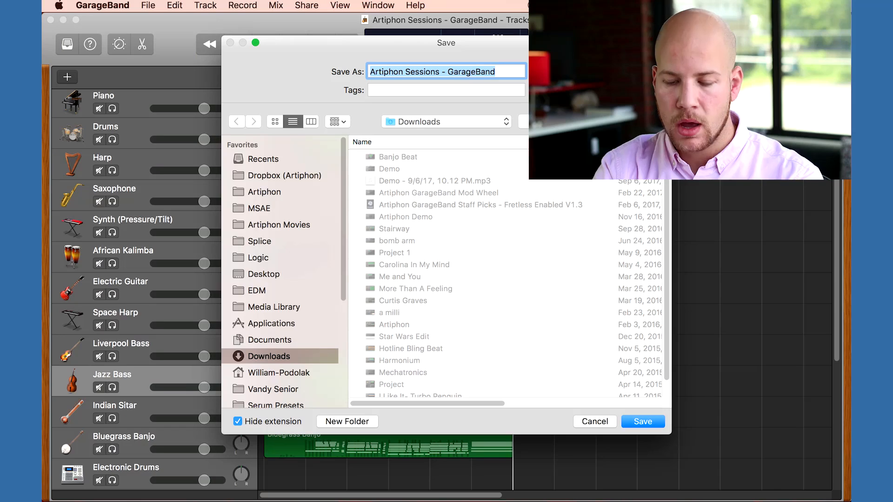
- Save the song as 'Banjo Beat' and look over the remaining Drums, Jazz Bass and Banjo tracks
text(Banjo)
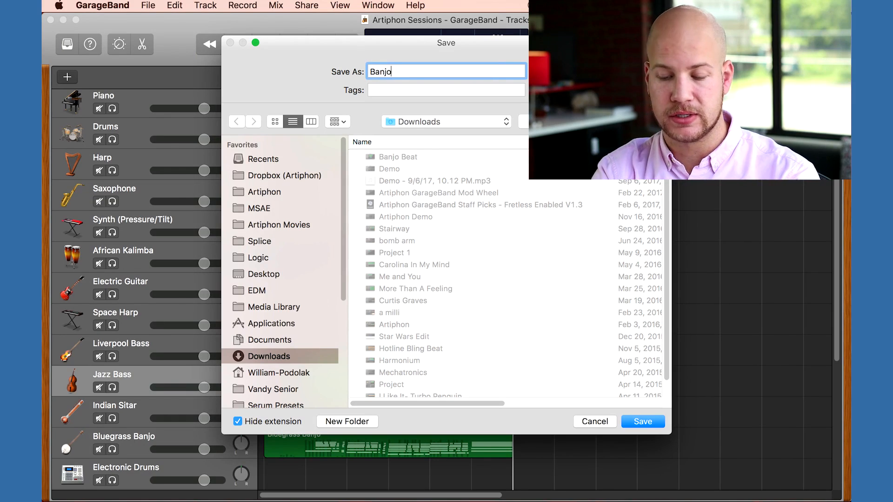
click(642, 421)
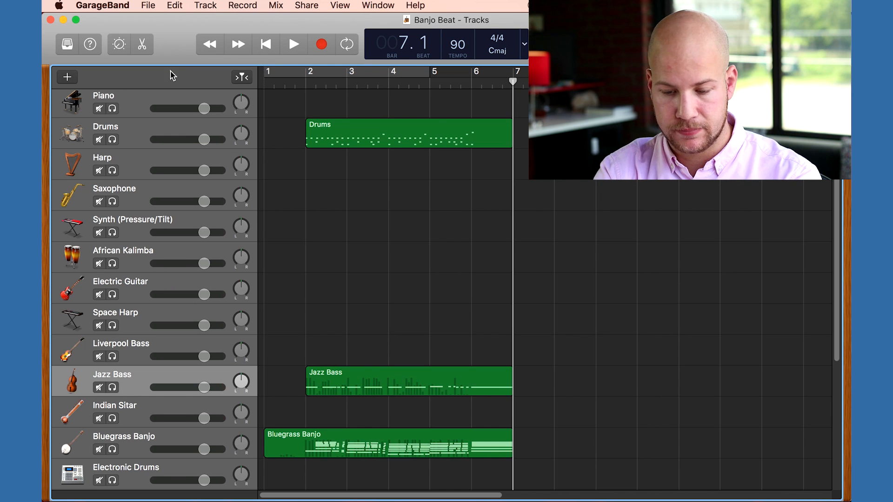
scroll(down, 3)
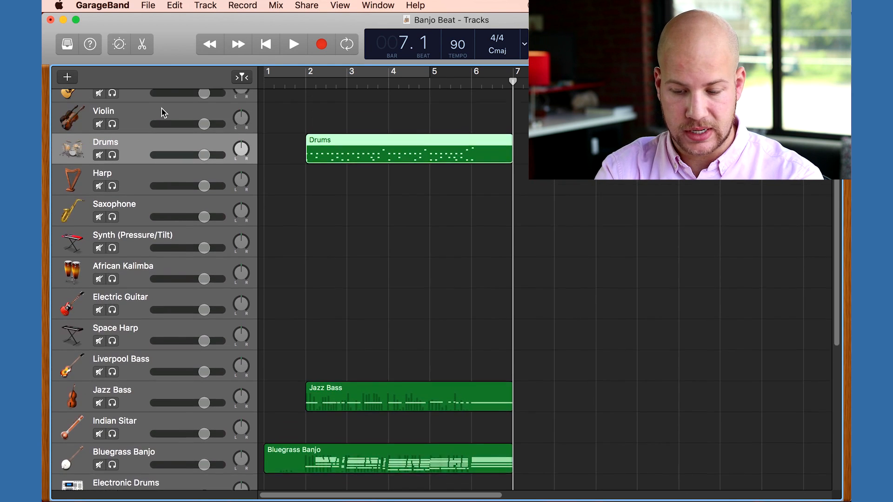
scroll(up, 3)
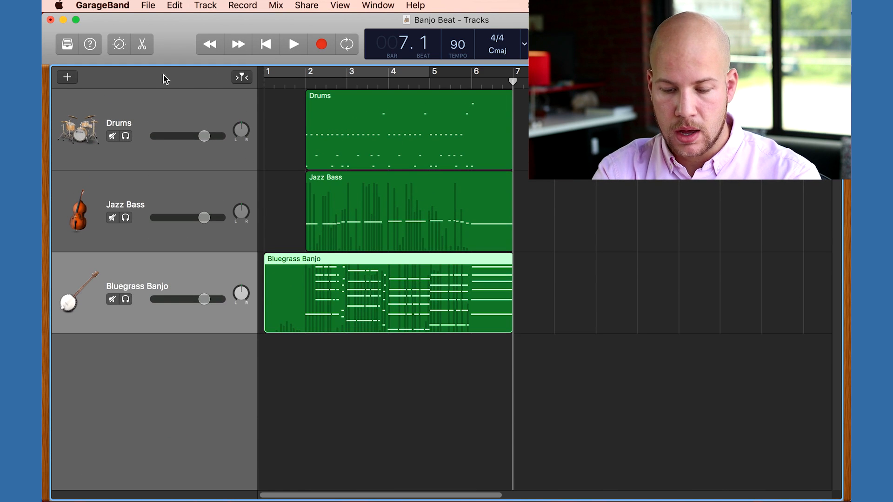
- Add a new Software Instrument track to the song
click(67, 77)
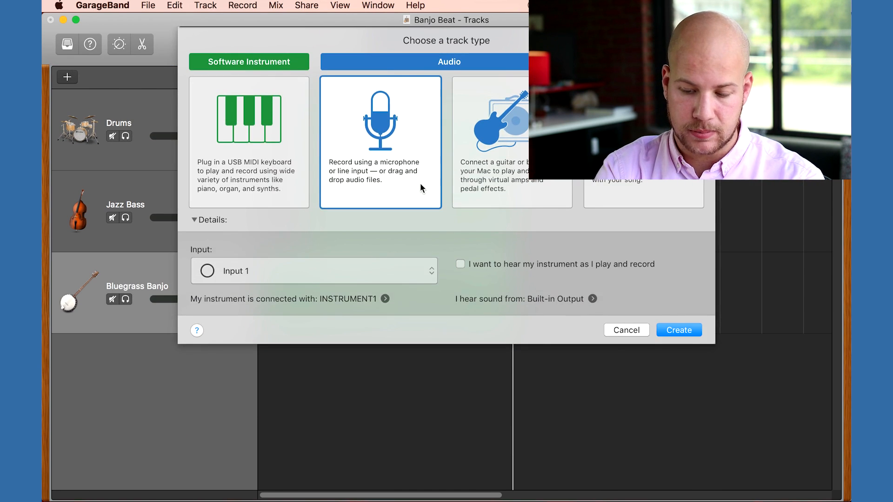
click(248, 143)
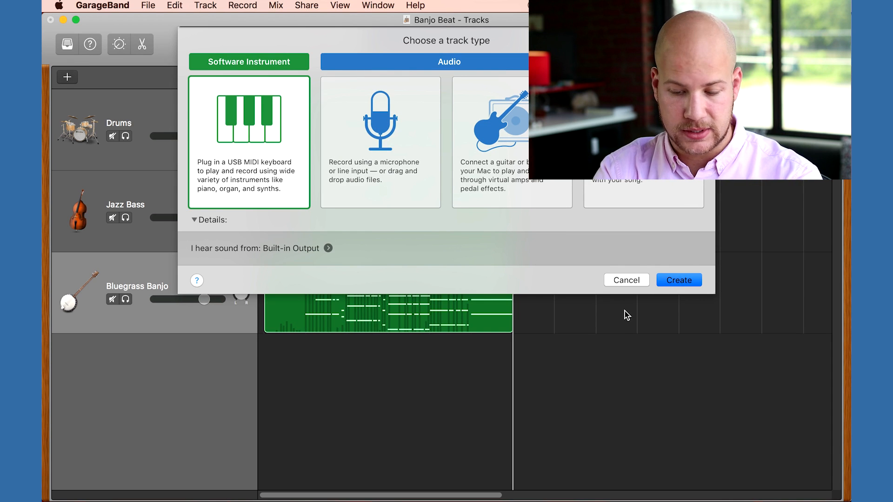
click(677, 279)
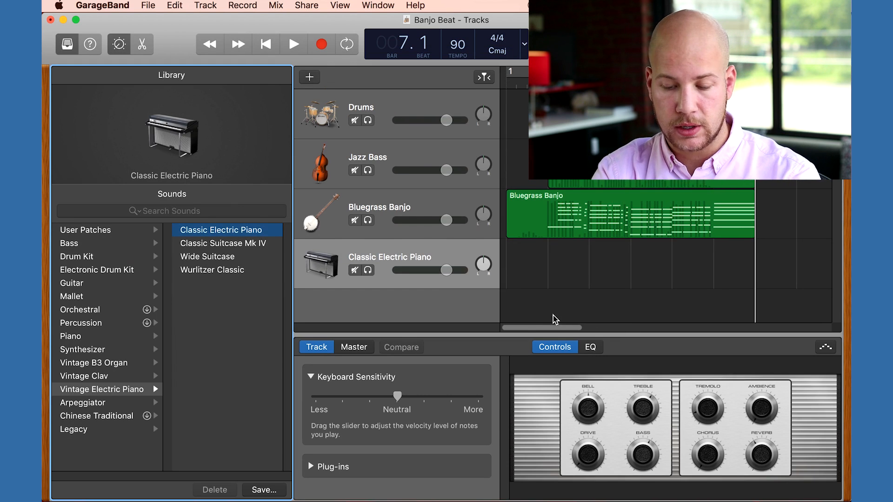
mouse_move(429, 331)
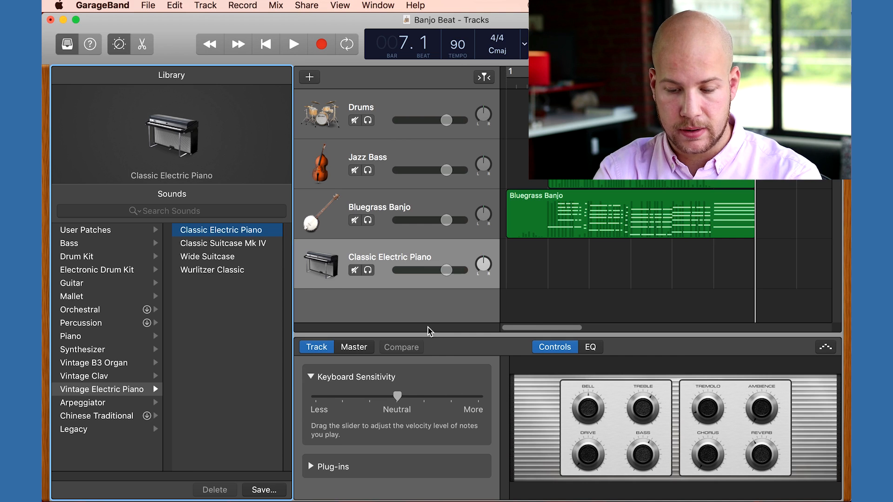
- Give the new track the Orchestral > Pipe Organ > Wedding Organ sound
click(80, 309)
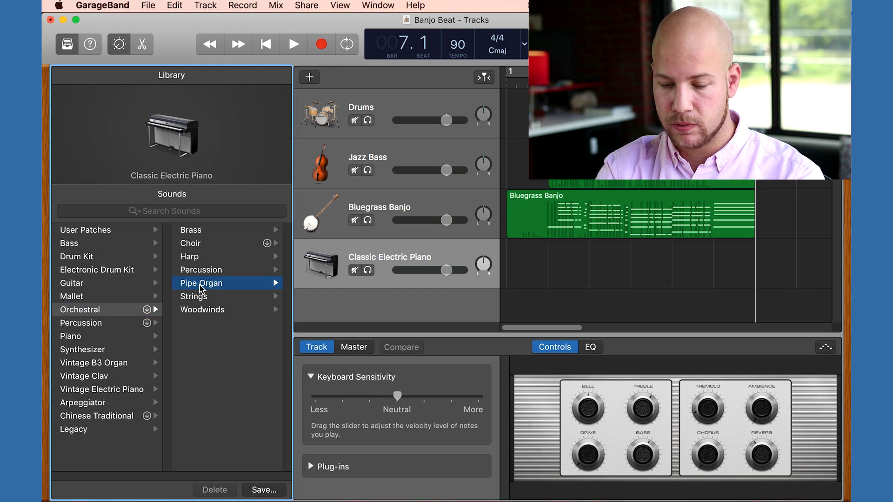
click(201, 283)
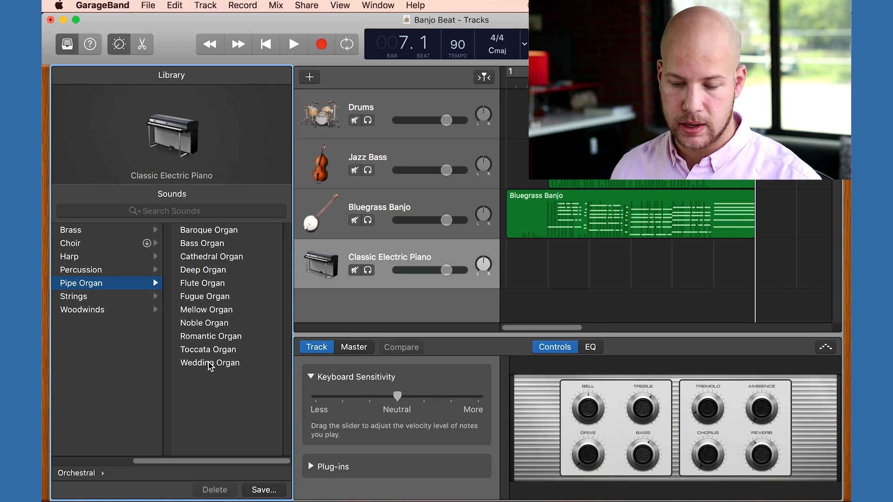
click(209, 363)
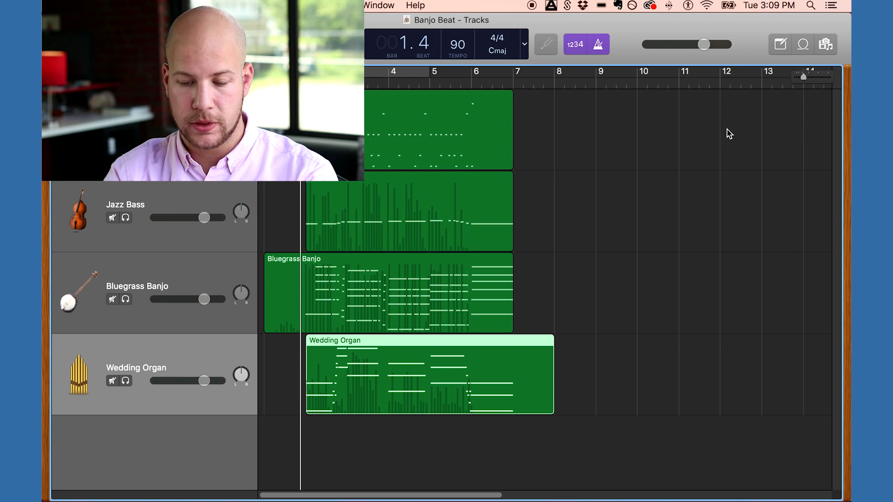
- Filter the Loop Browser to Tambourine and preview the Tambourine 07 loop
click(803, 45)
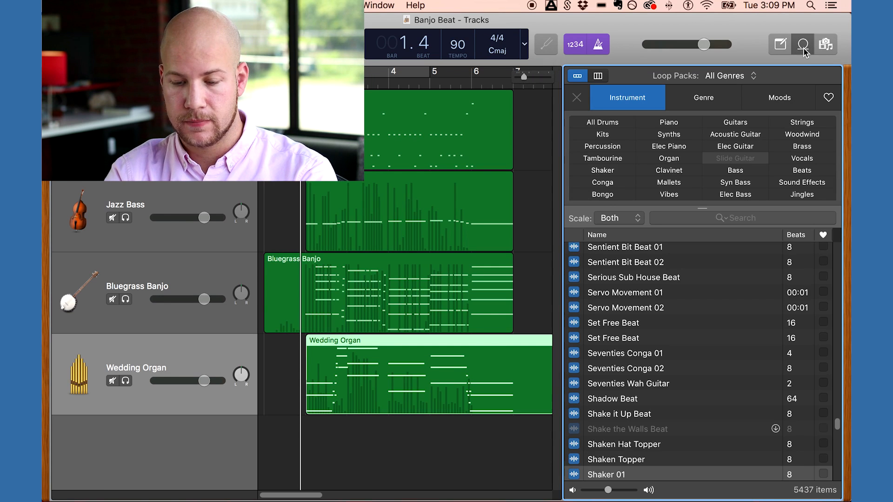
mouse_move(626, 109)
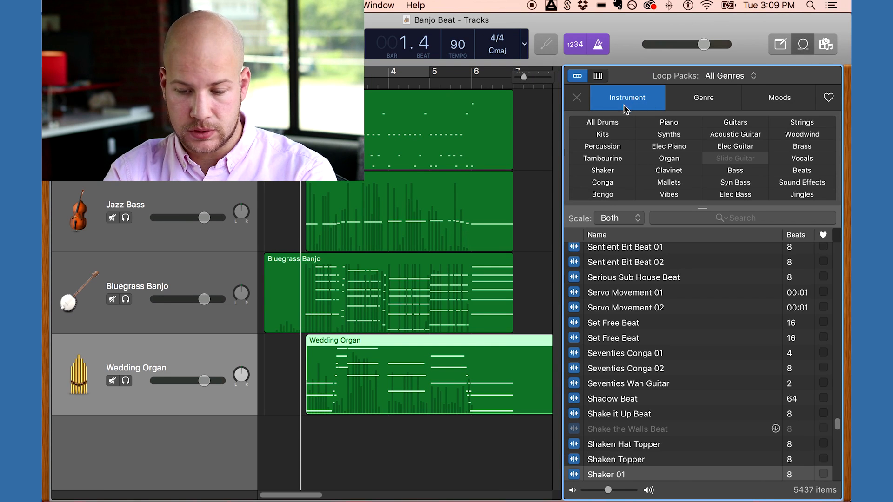
mouse_move(604, 154)
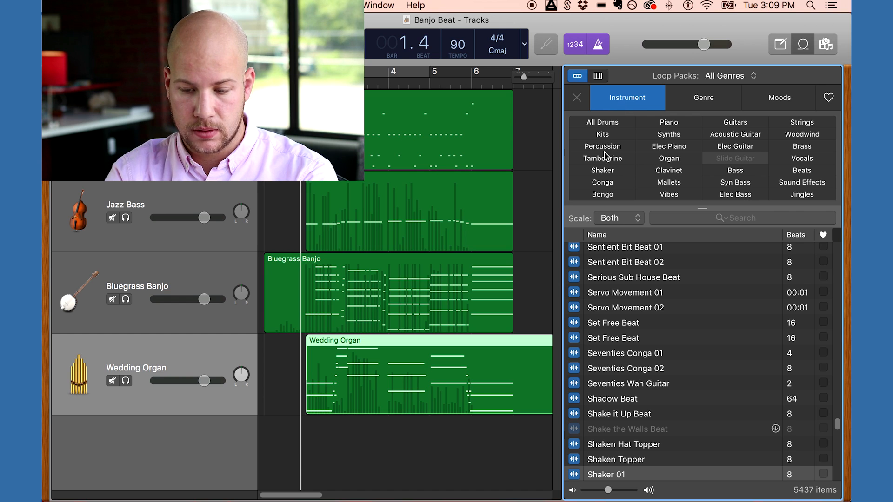
click(602, 158)
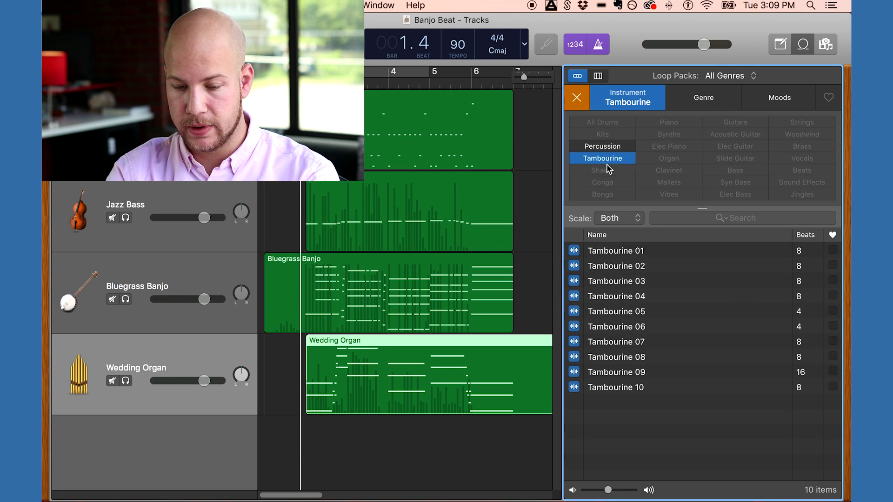
mouse_move(616, 344)
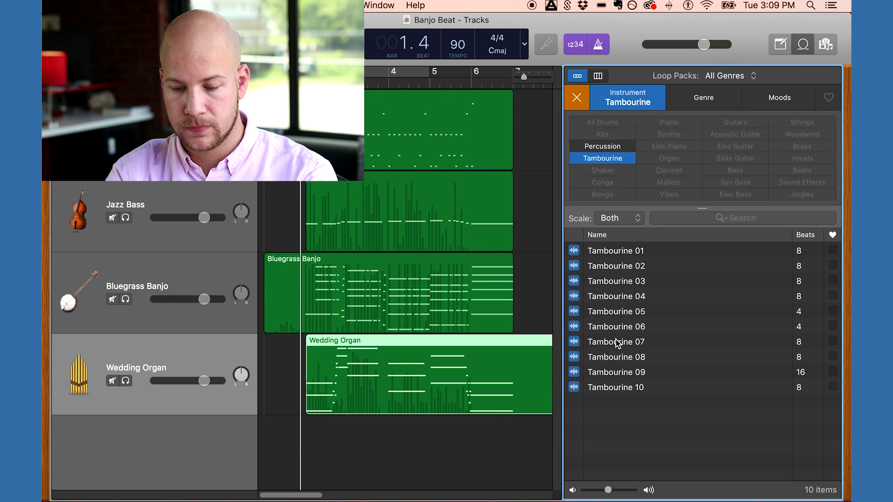
click(616, 341)
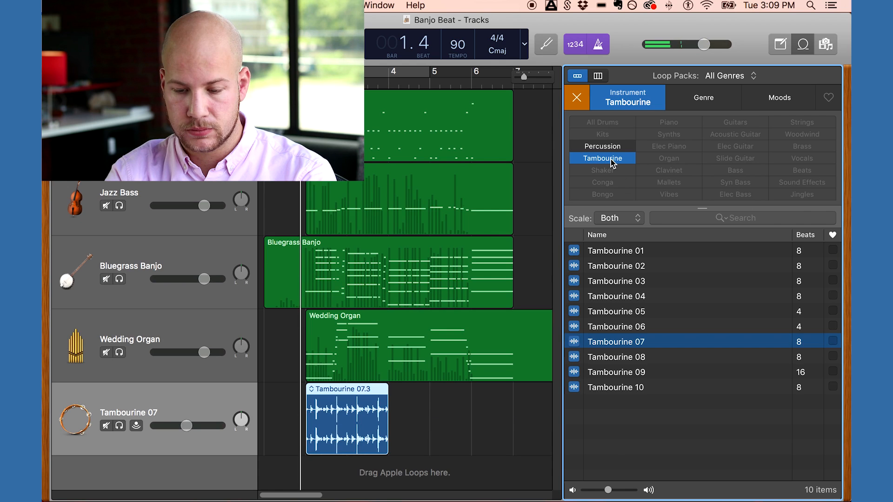
- Switch the loop filter from Tambourine to Shaker and browse the shaker loops
click(601, 158)
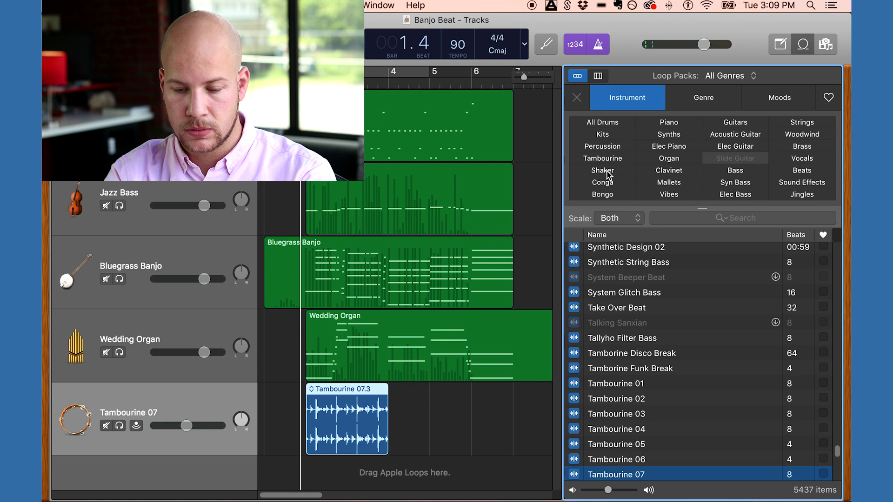
click(602, 170)
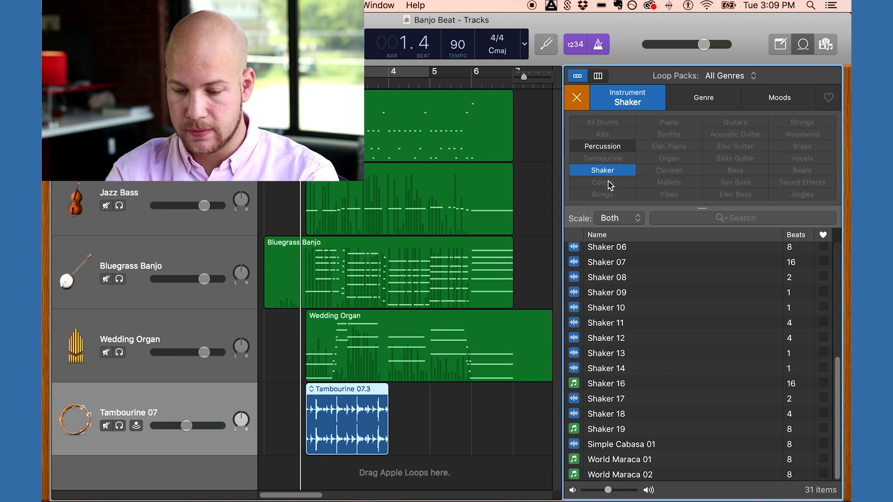
scroll(up, 3)
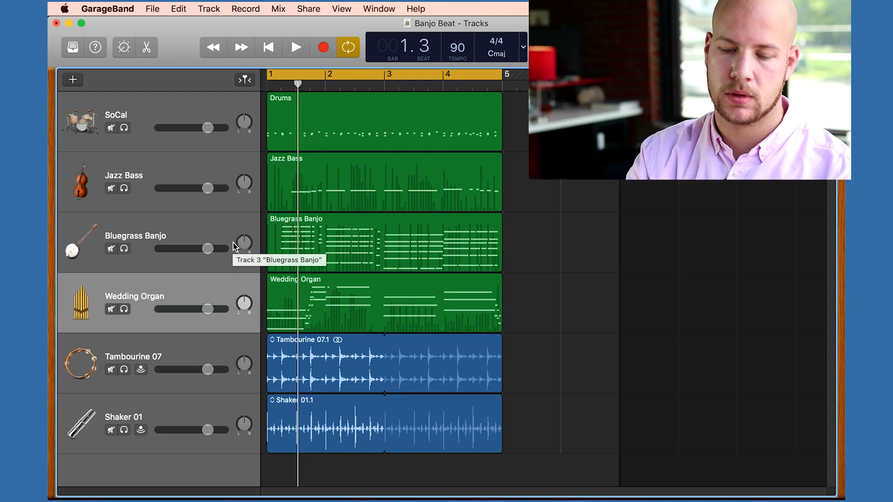
- Play the four-bar groove and turn down the Jazz Bass and Wedding Organ volumes
click(295, 47)
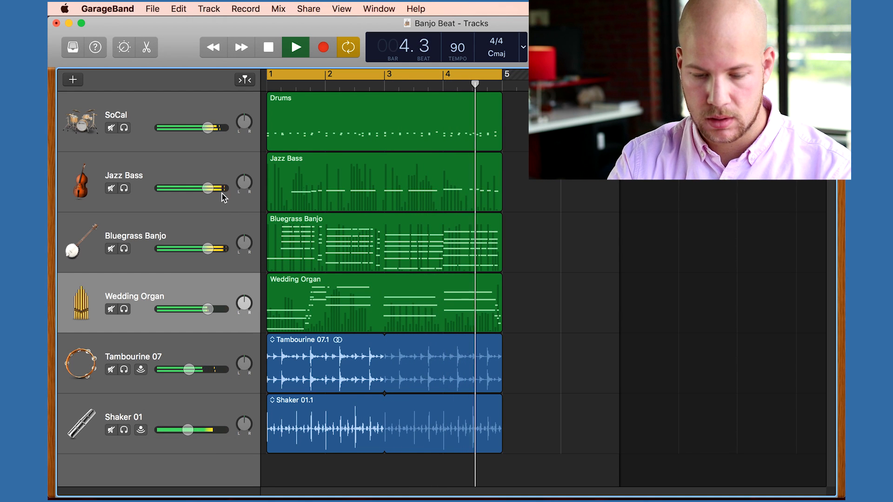
drag(208, 188, 198, 188)
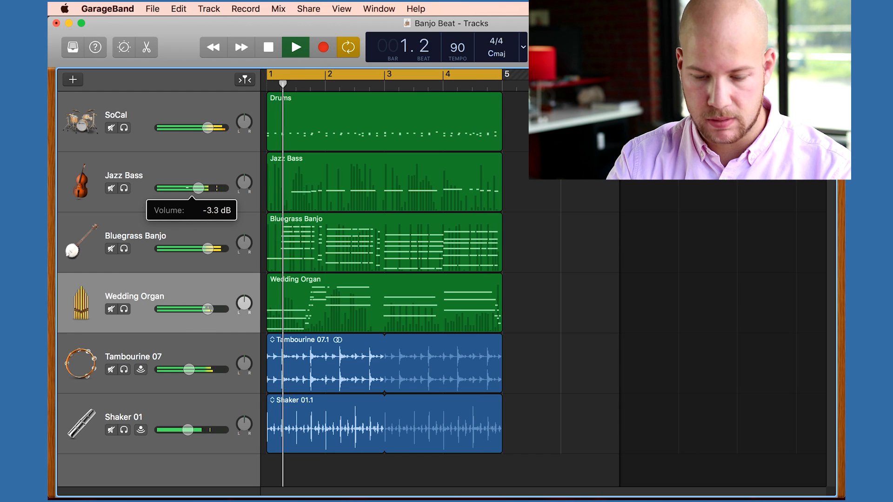
drag(198, 188, 201, 188)
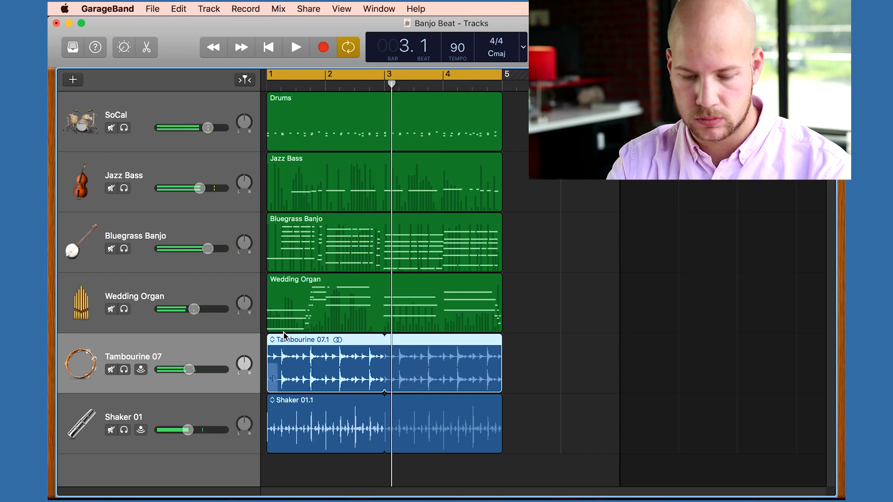
- Stop playback and select the Tambourine 07.1 region for moving
click(294, 47)
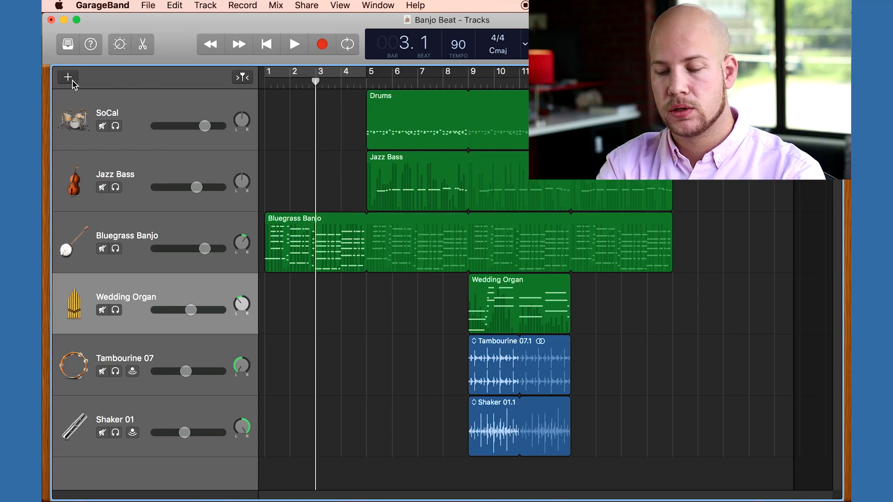
- Add a Software Instrument track set to Synthesizer > Lead > Glassy FM Lead
click(68, 77)
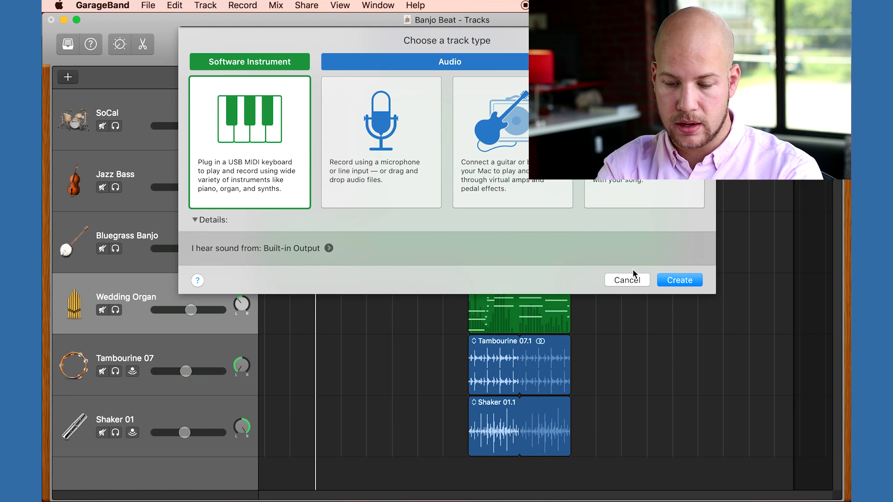
click(679, 280)
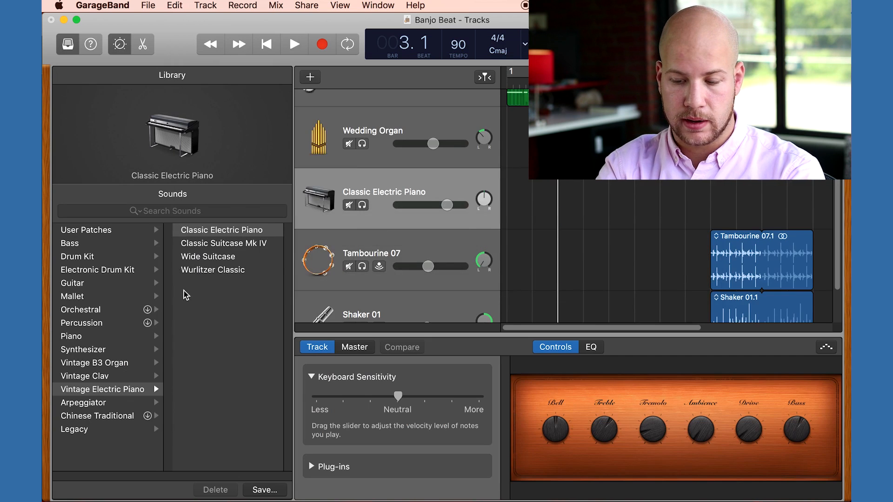
click(83, 348)
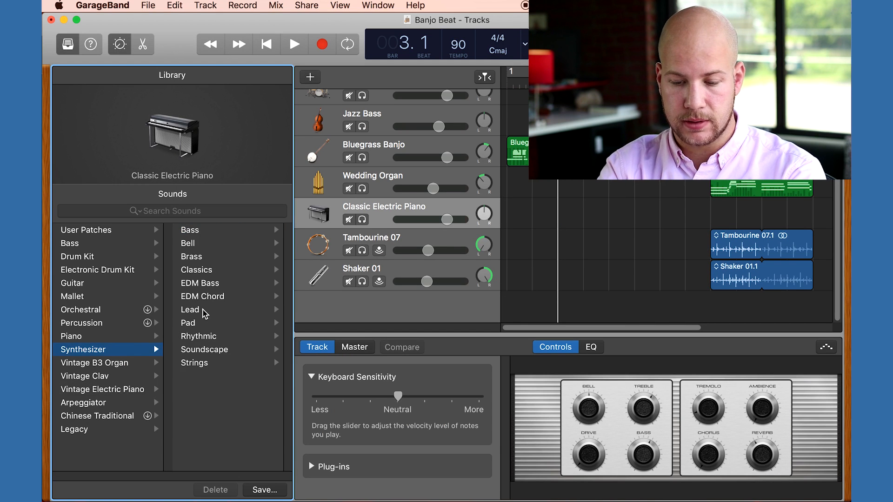
click(190, 309)
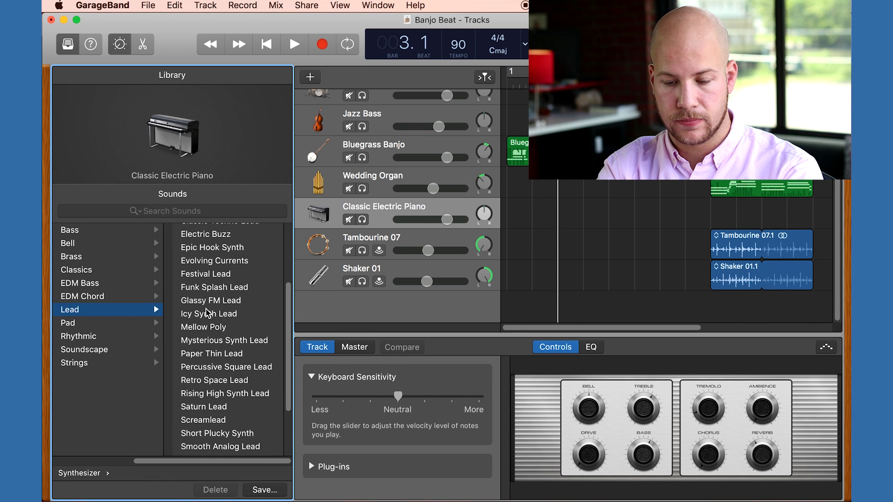
click(210, 300)
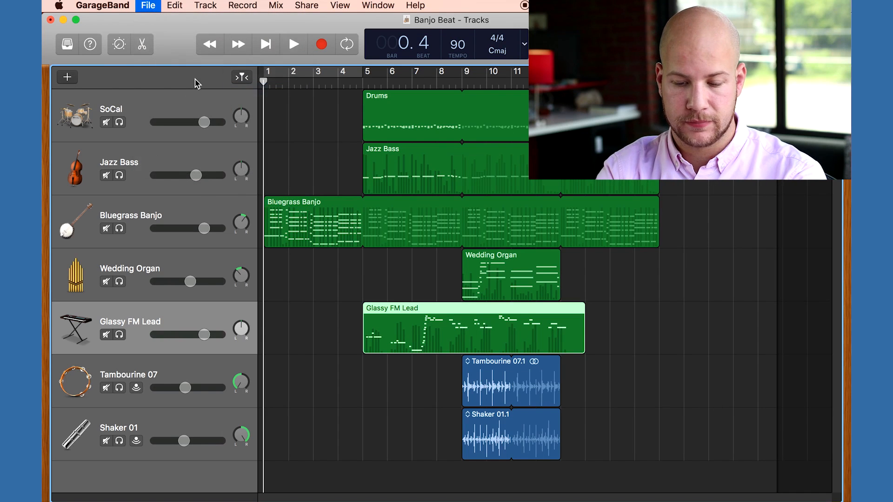
mouse_move(333, 11)
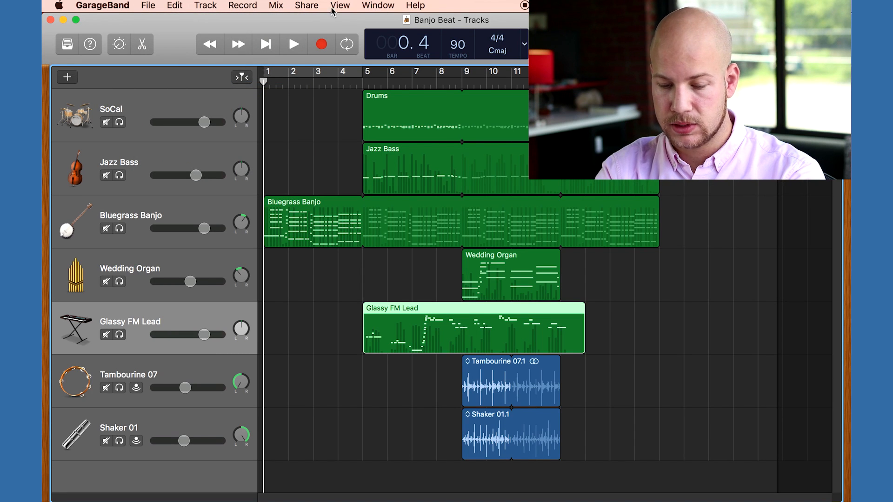
- Share the finished song to iTunes as 'Banjo Beat - 9/13/17, 12.29 PM' at highest quality
click(306, 6)
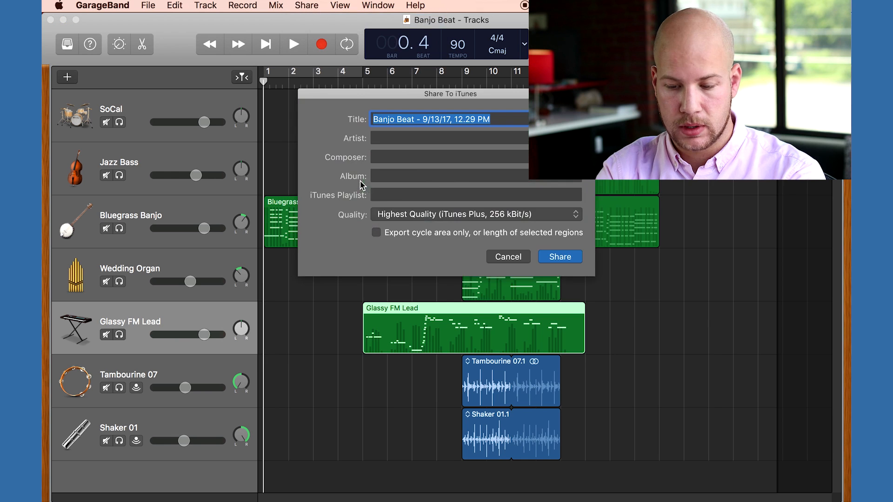
mouse_move(517, 272)
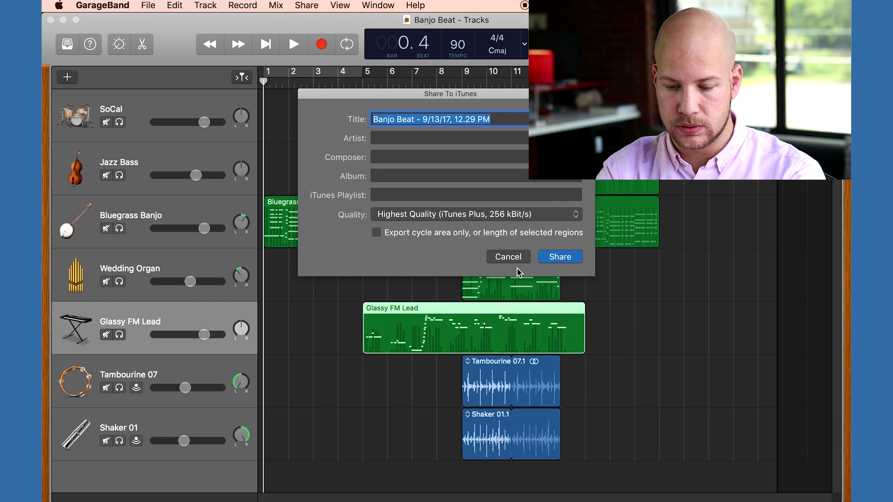